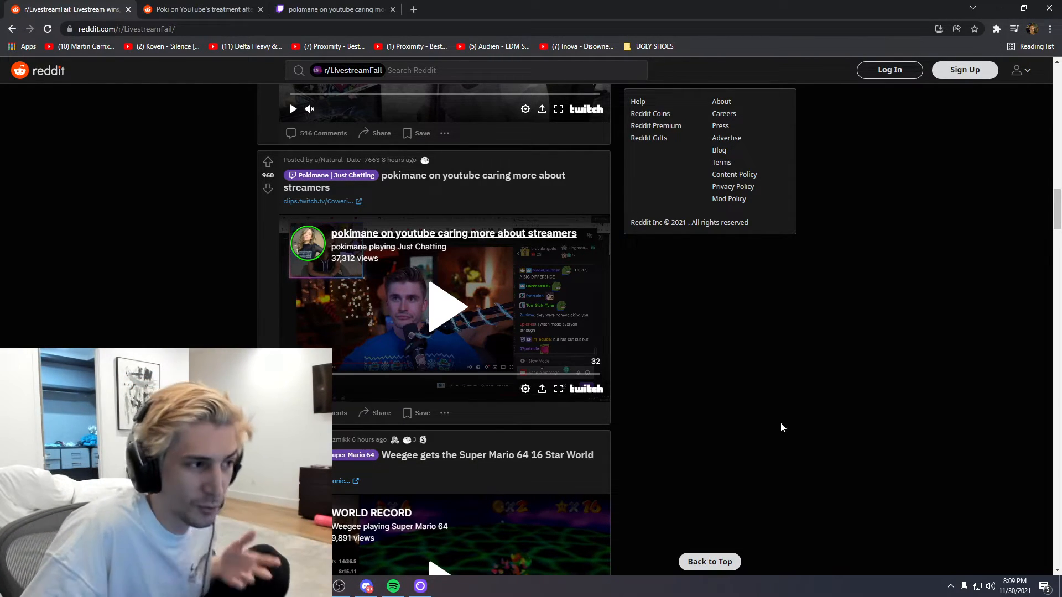
pyautogui.scroll(-3)
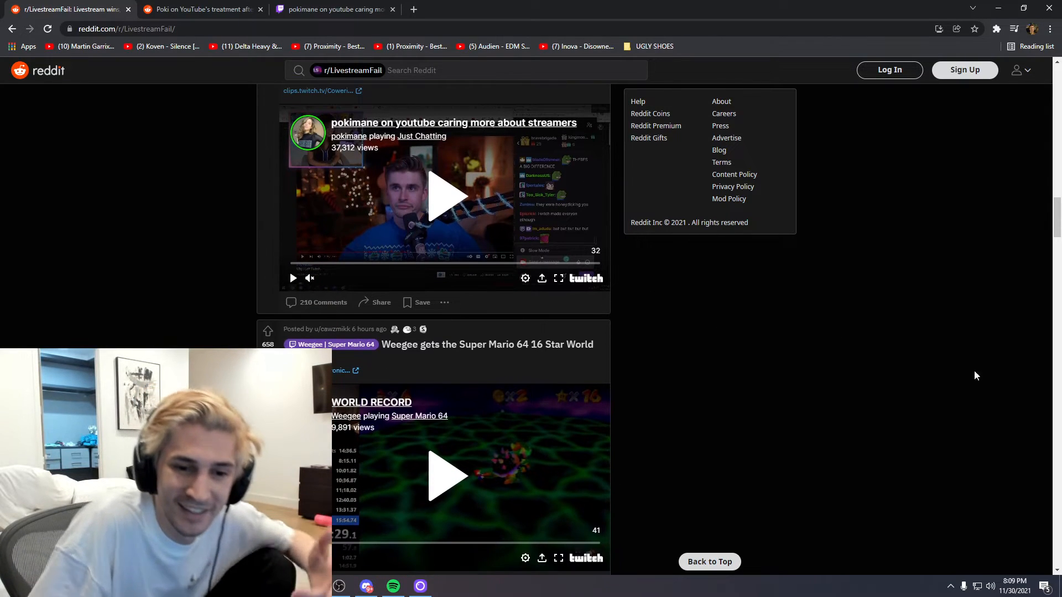